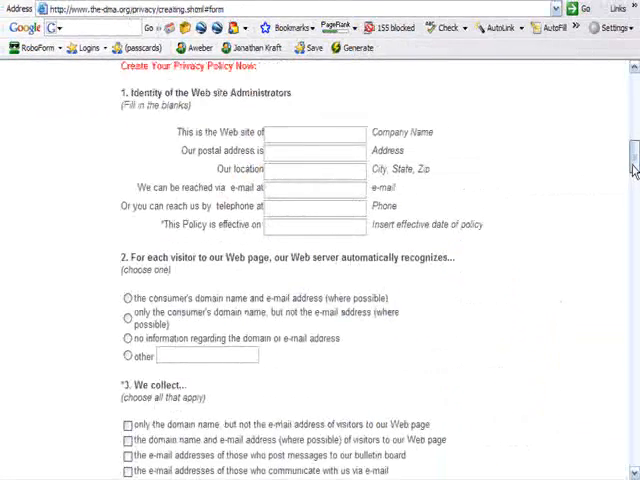
scroll(up, 3)
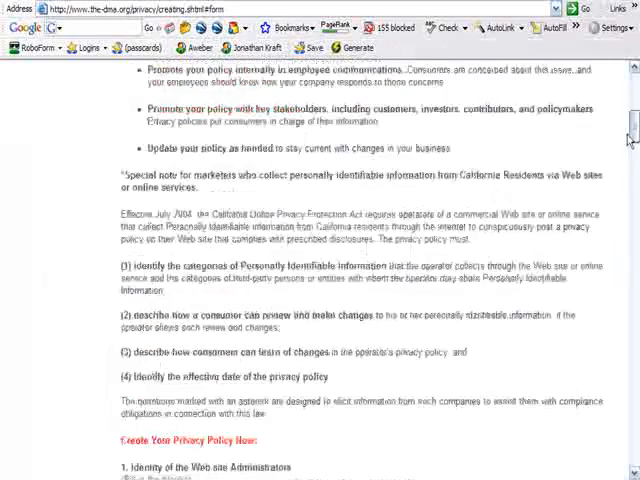
scroll(up, 3)
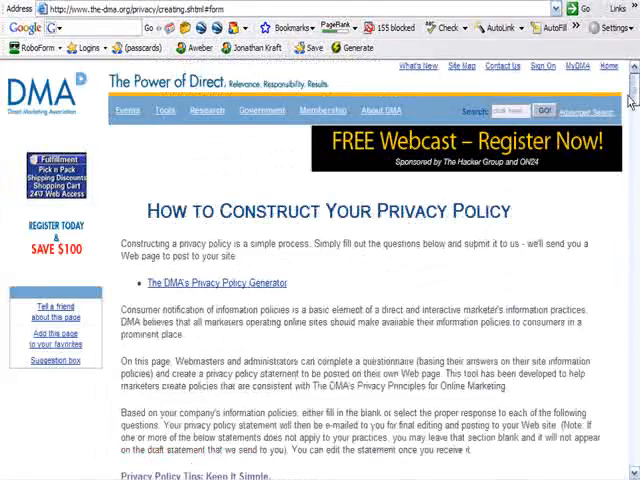
scroll(down, 3)
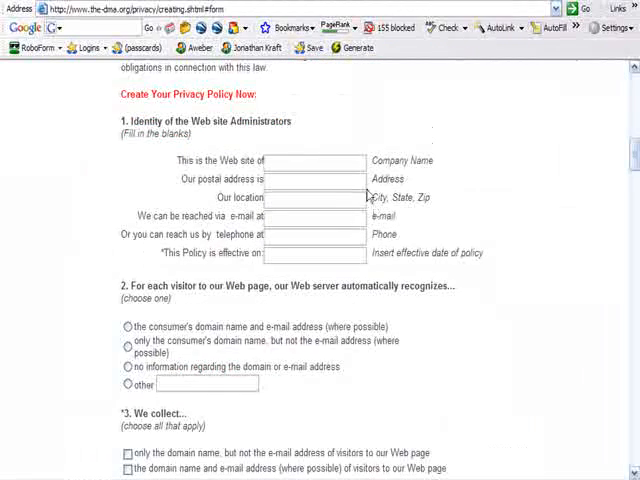
scroll(down, 3)
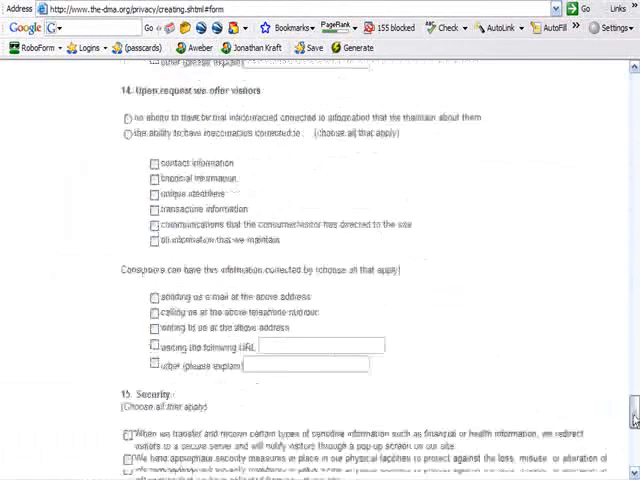
scroll(down, 3)
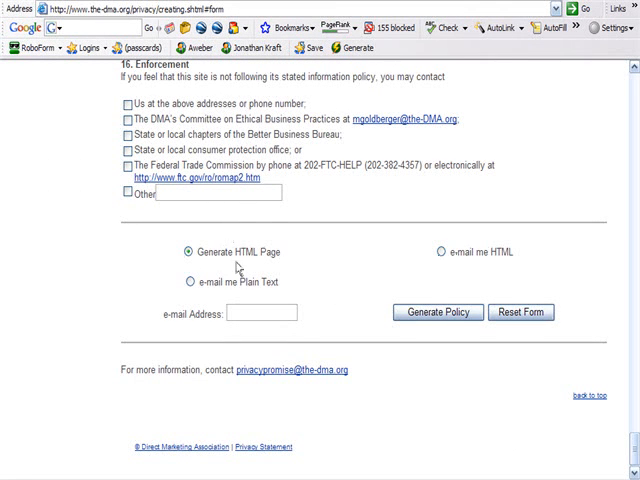
mouse_move(291, 337)
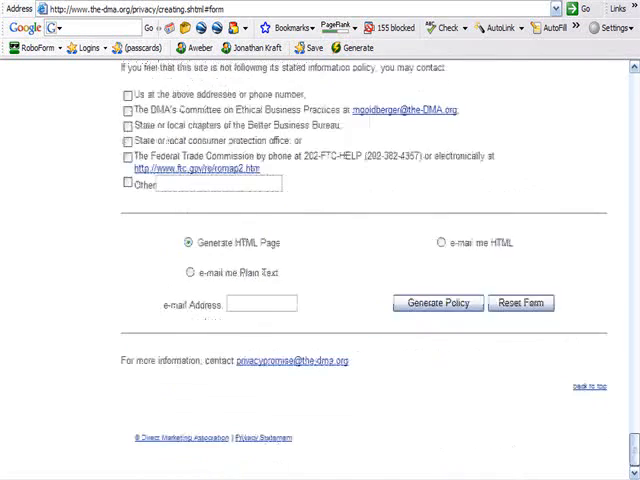
scroll(up, 3)
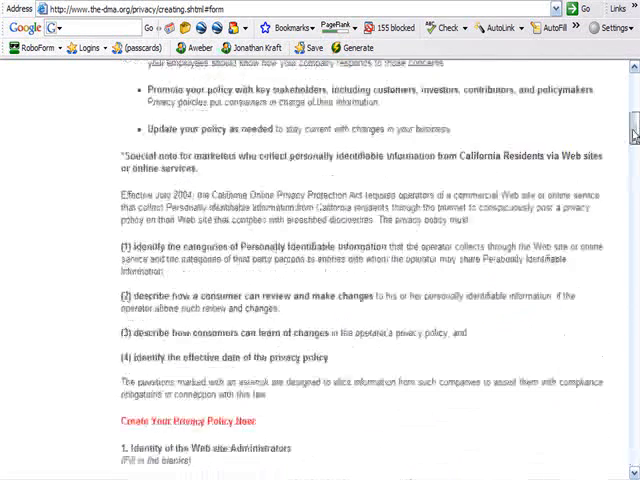
scroll(down, 3)
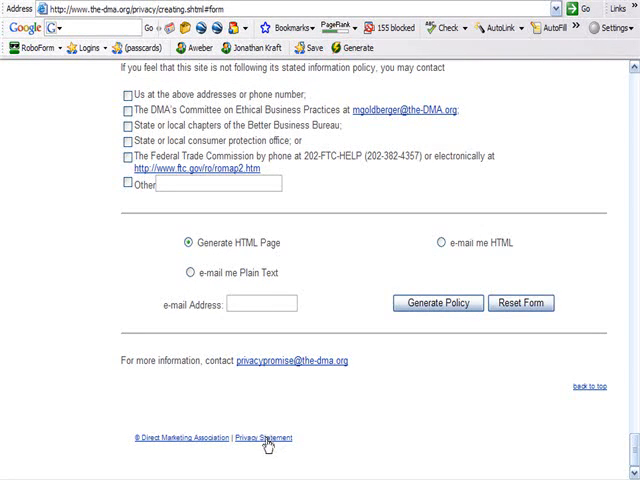
click(264, 438)
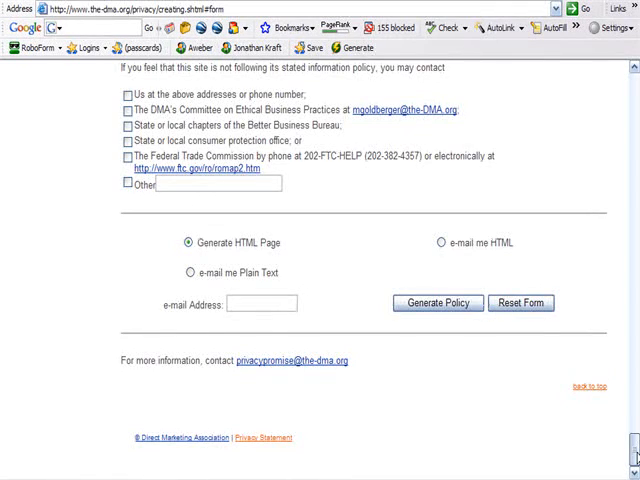
scroll(up, 3)
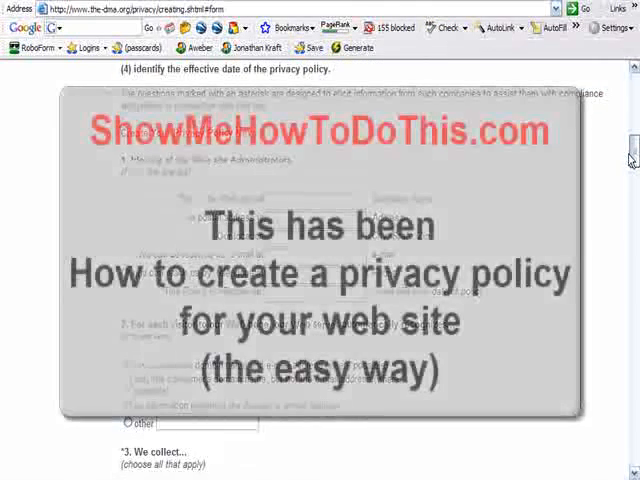
scroll(down, 3)
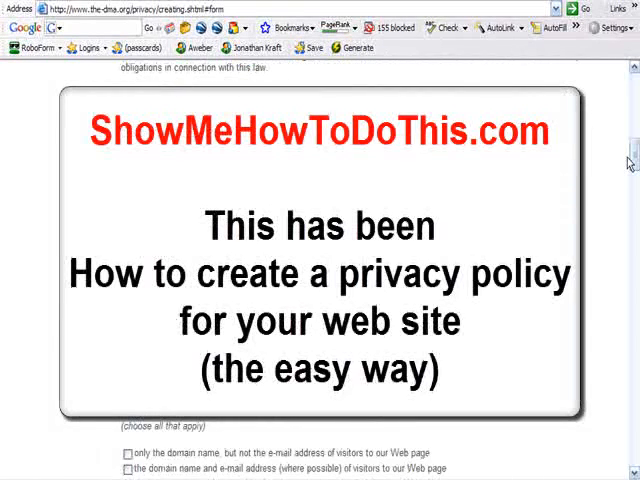